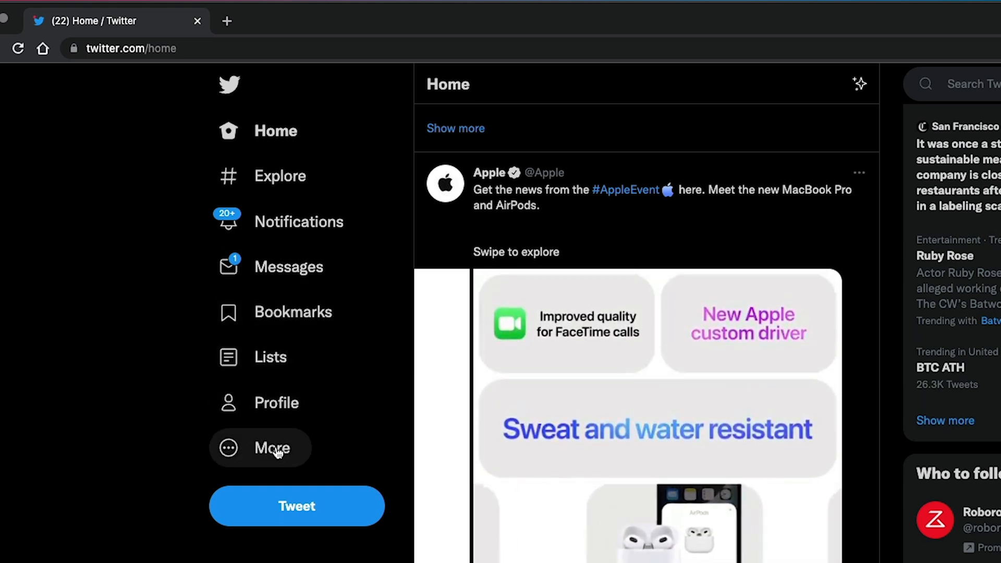
# Open the More menu in the left sidebar to reach Settings and privacy
pyautogui.click(270, 448)
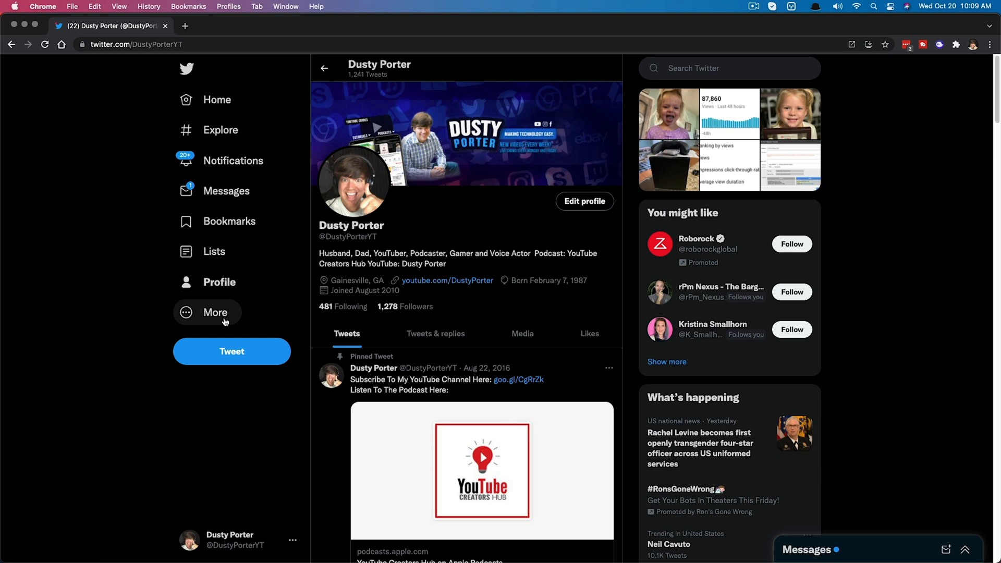
pyautogui.moveTo(215, 316)
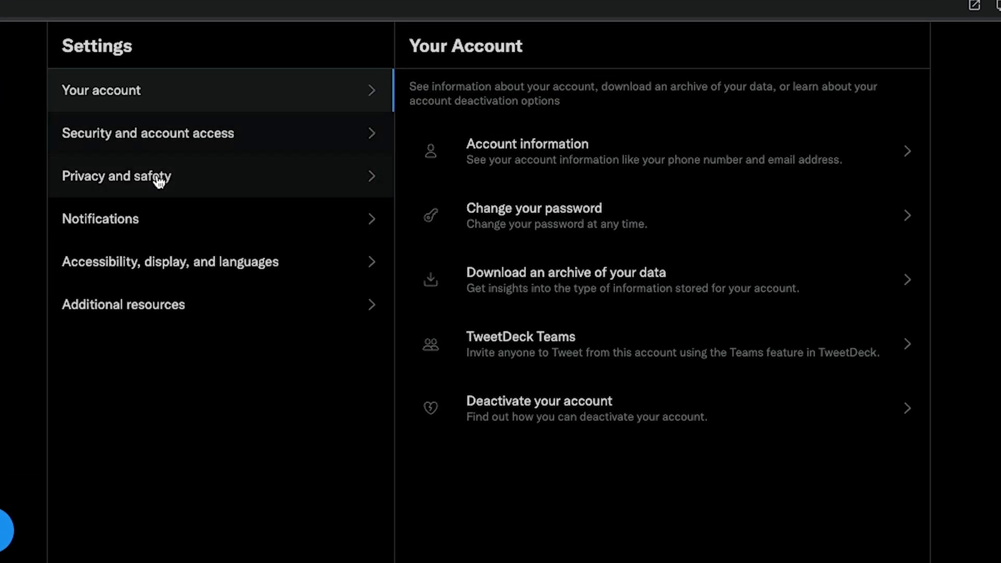
pyautogui.moveTo(144, 194)
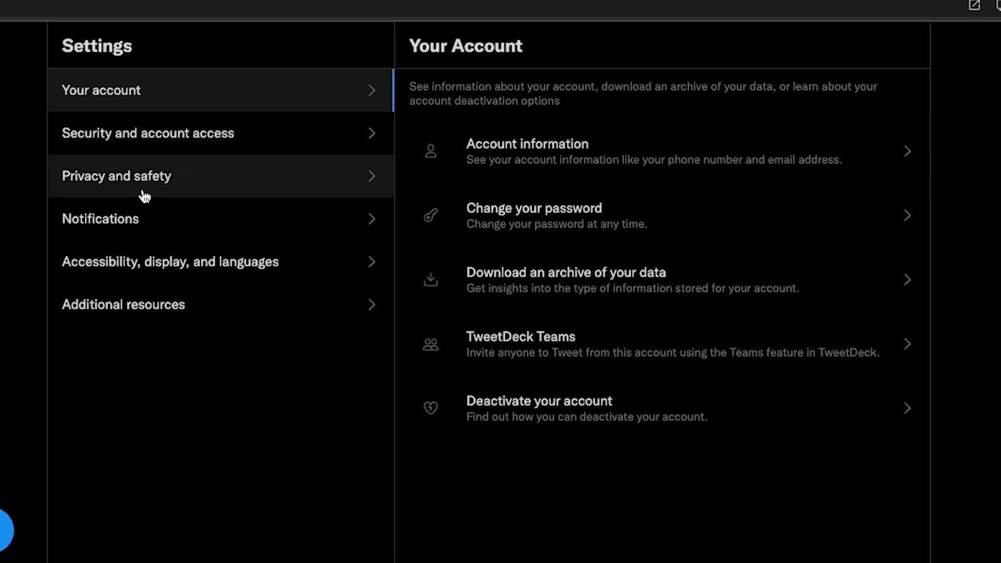
# Open Privacy and safety, then its Audience and tagging settings
pyautogui.click(116, 176)
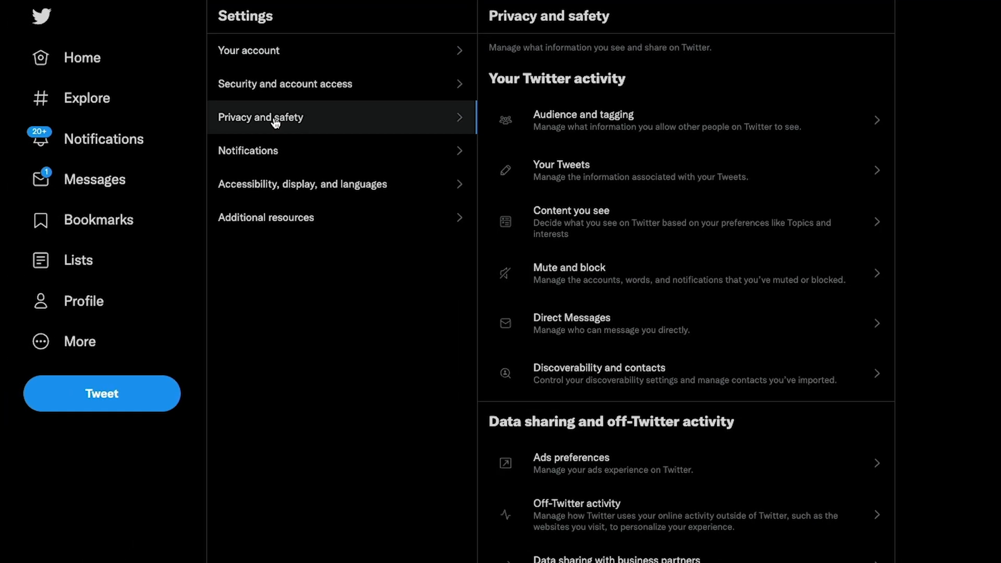
pyautogui.moveTo(276, 122)
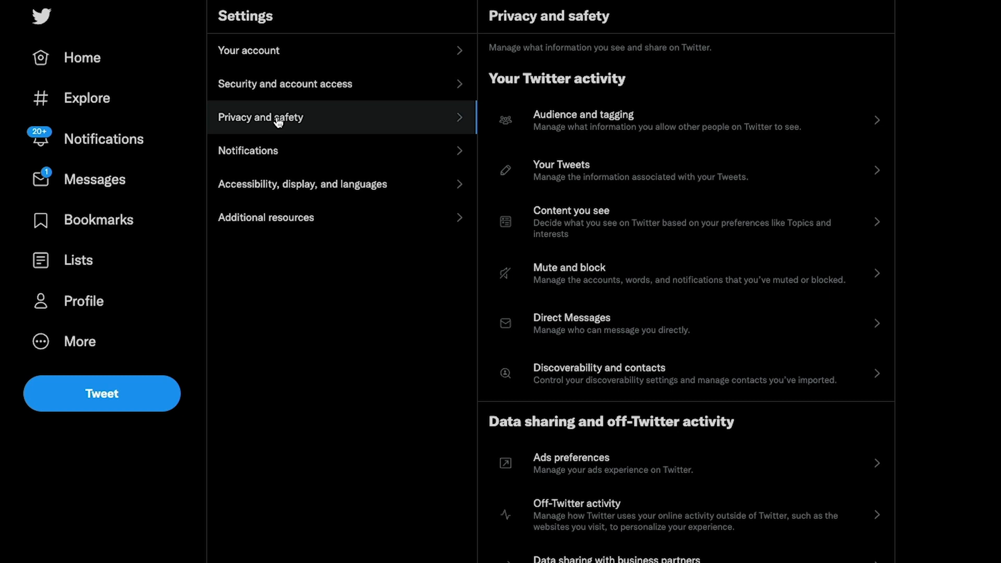
pyautogui.moveTo(590, 129)
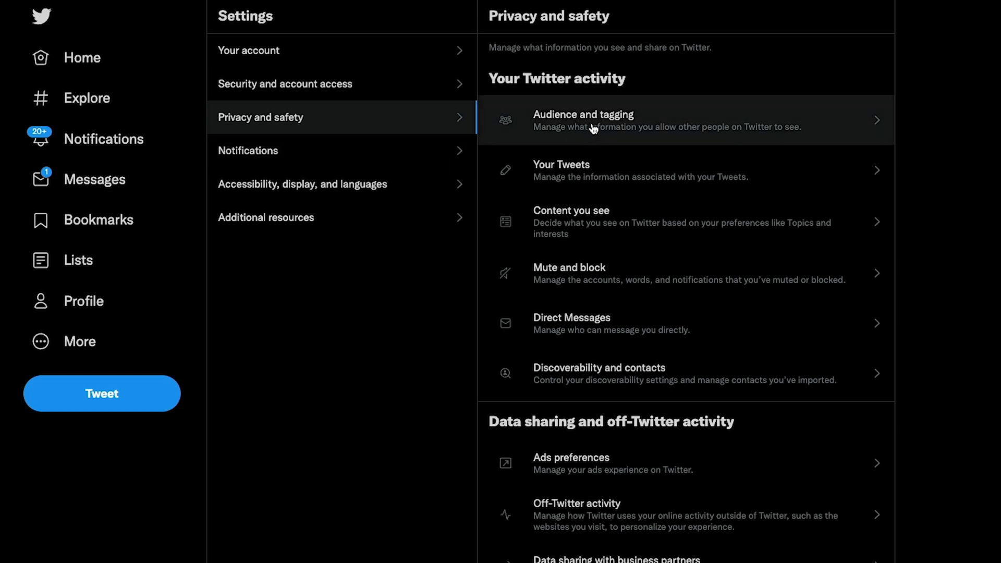
pyautogui.click(582, 120)
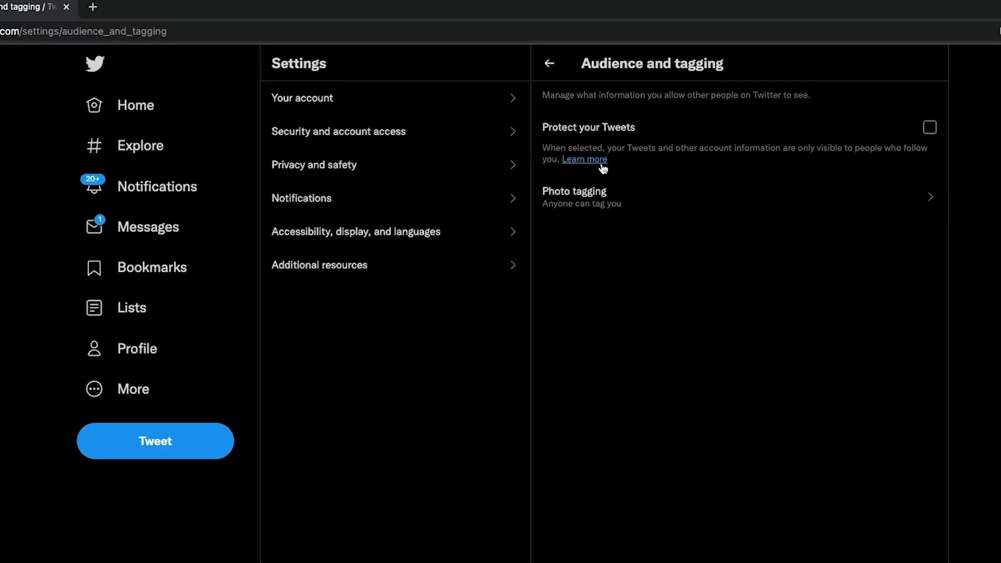
pyautogui.moveTo(892, 153)
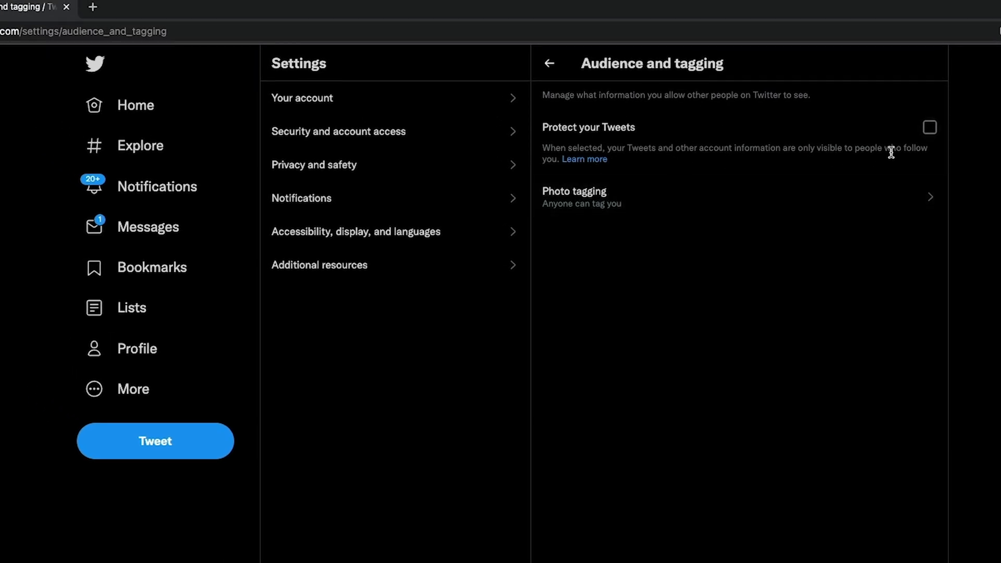
# Enable and confirm Protect your Tweets on the web, then return to Audience and tagging
pyautogui.click(929, 127)
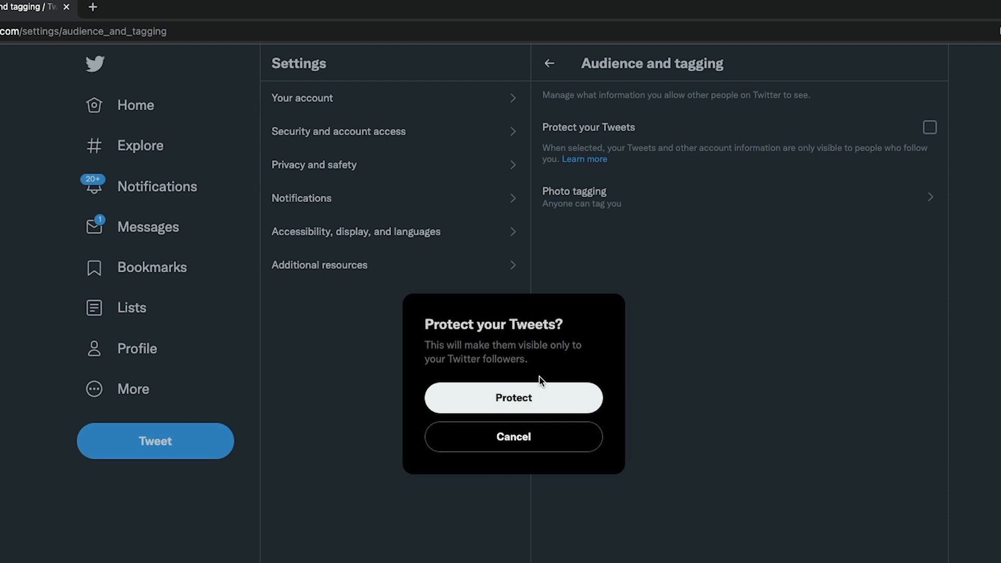
pyautogui.moveTo(540, 400)
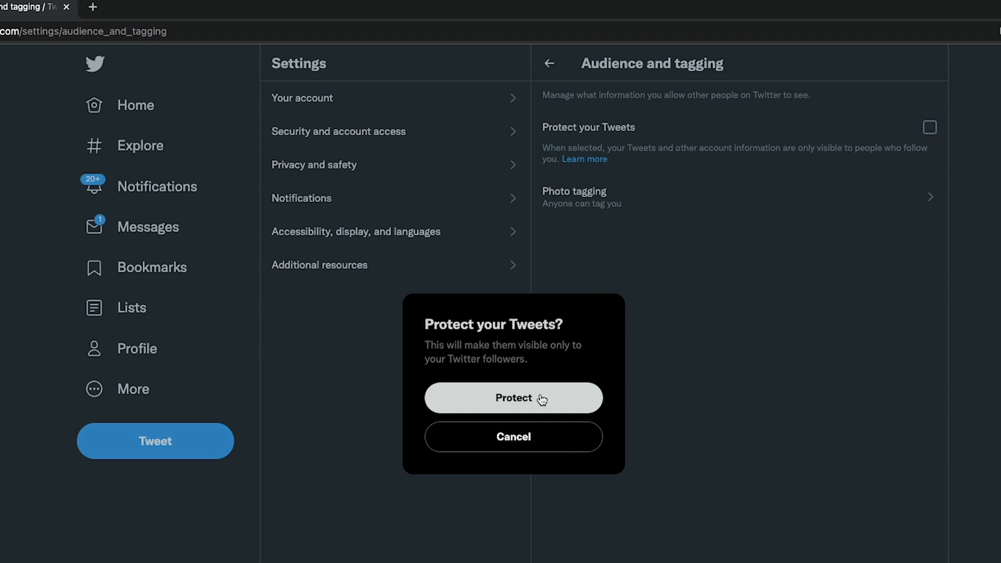
pyautogui.click(513, 398)
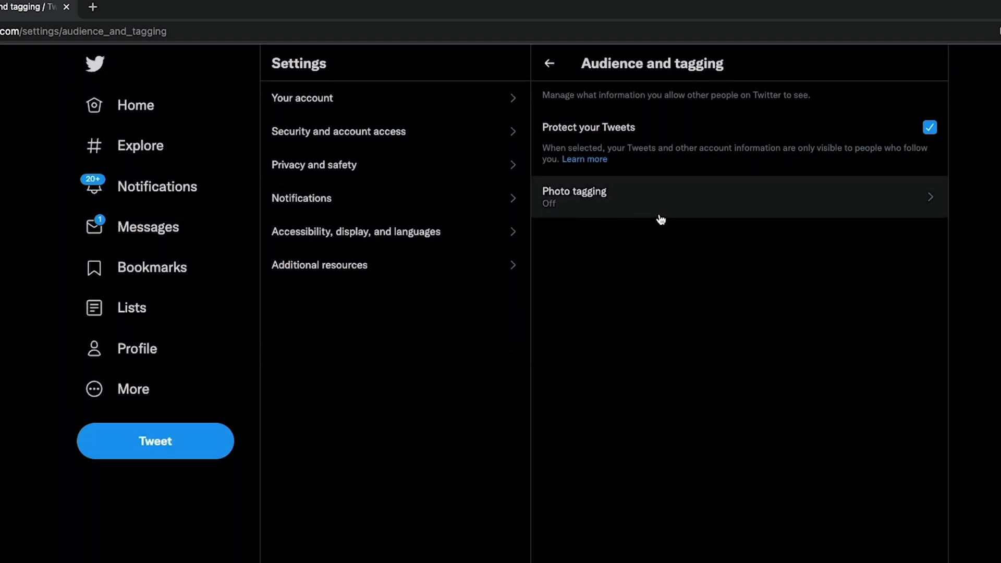
pyautogui.moveTo(593, 256)
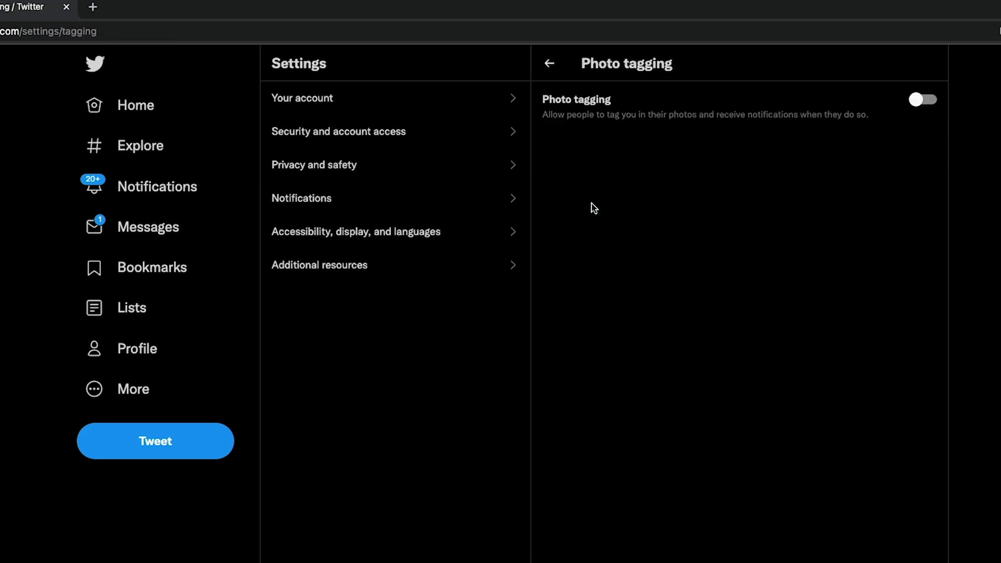
pyautogui.moveTo(699, 125)
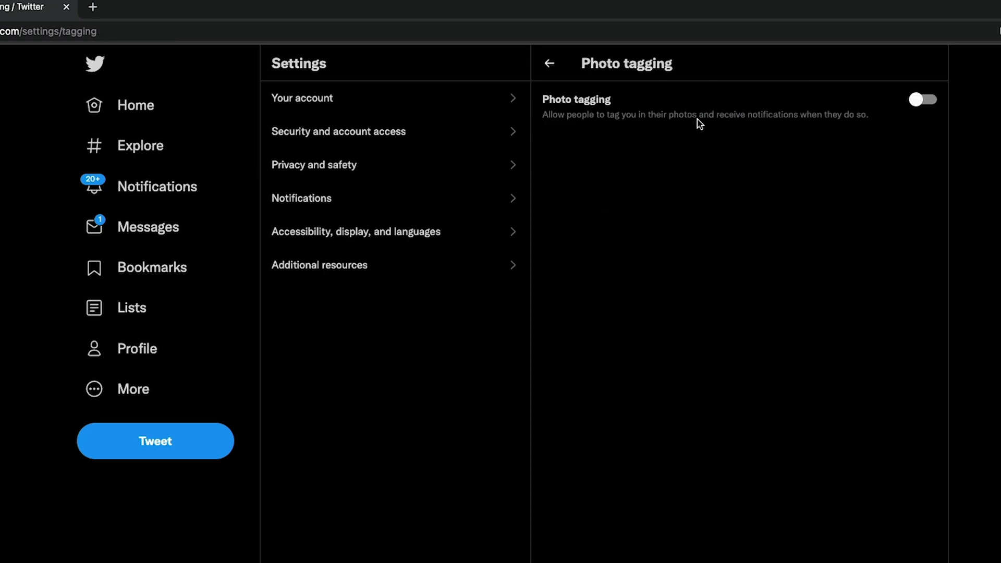
pyautogui.moveTo(565, 96)
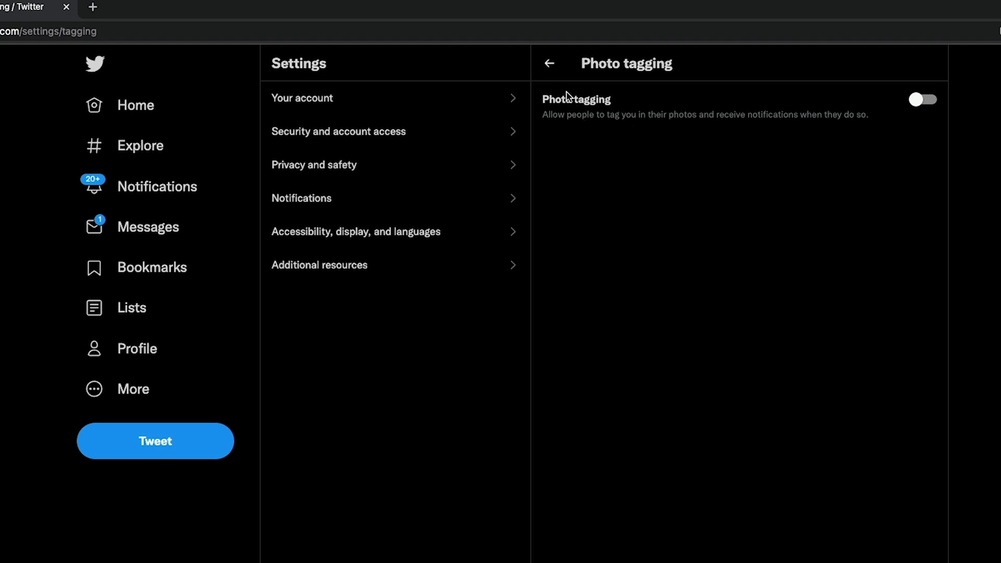
pyautogui.click(548, 63)
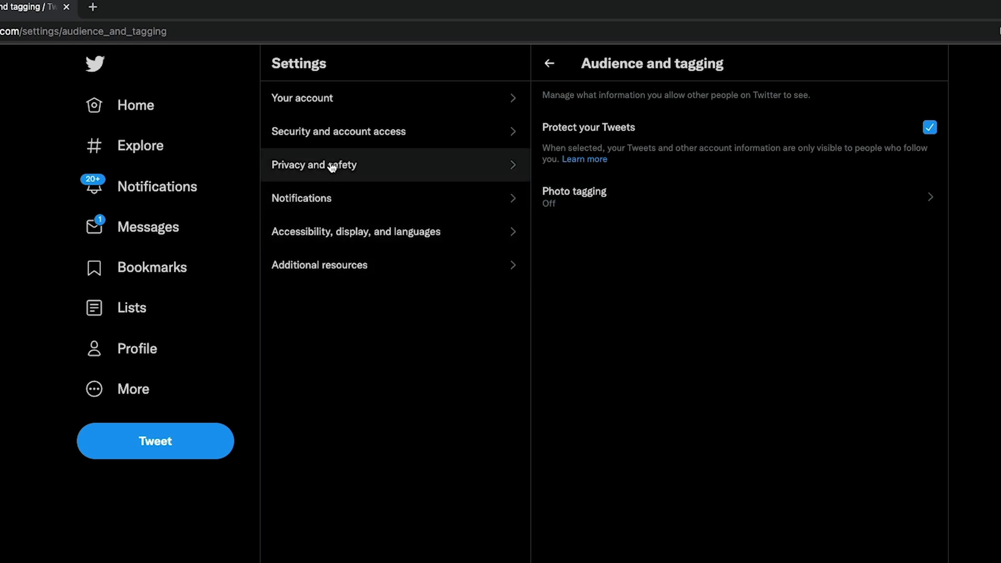
# Uncheck 'Allow message requests from everyone' in the web Direct Messages settings
pyautogui.click(548, 63)
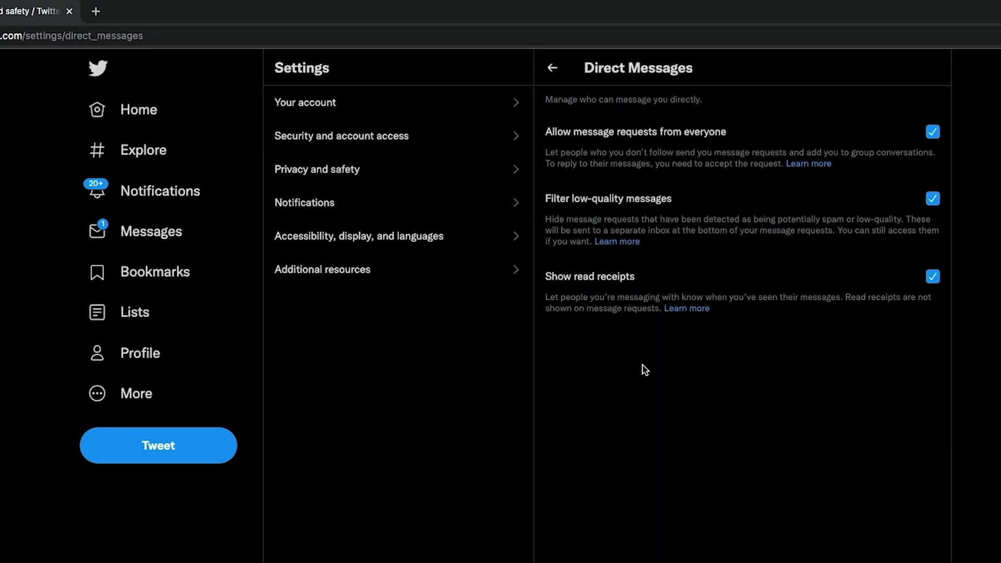
pyautogui.moveTo(773, 383)
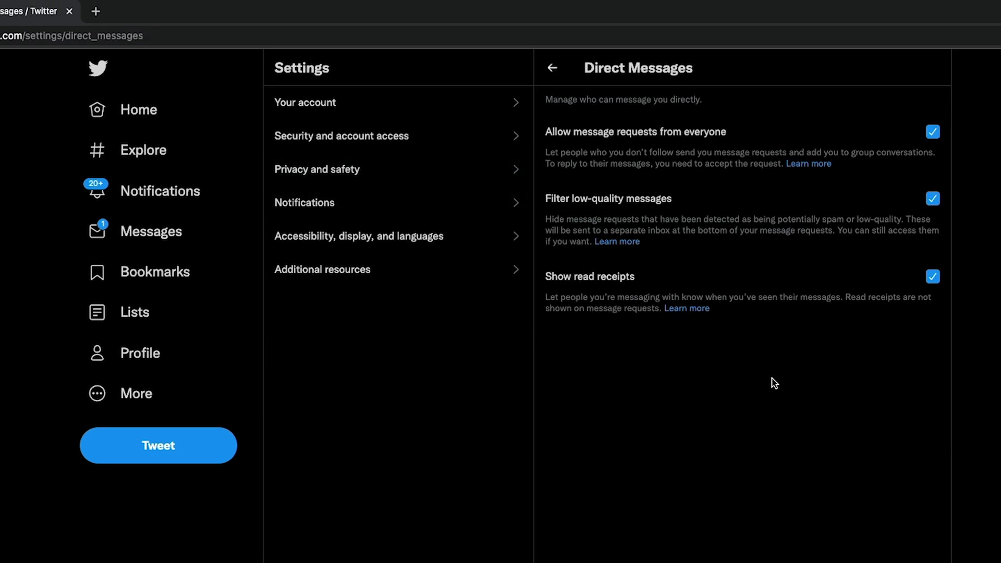
pyautogui.click(932, 132)
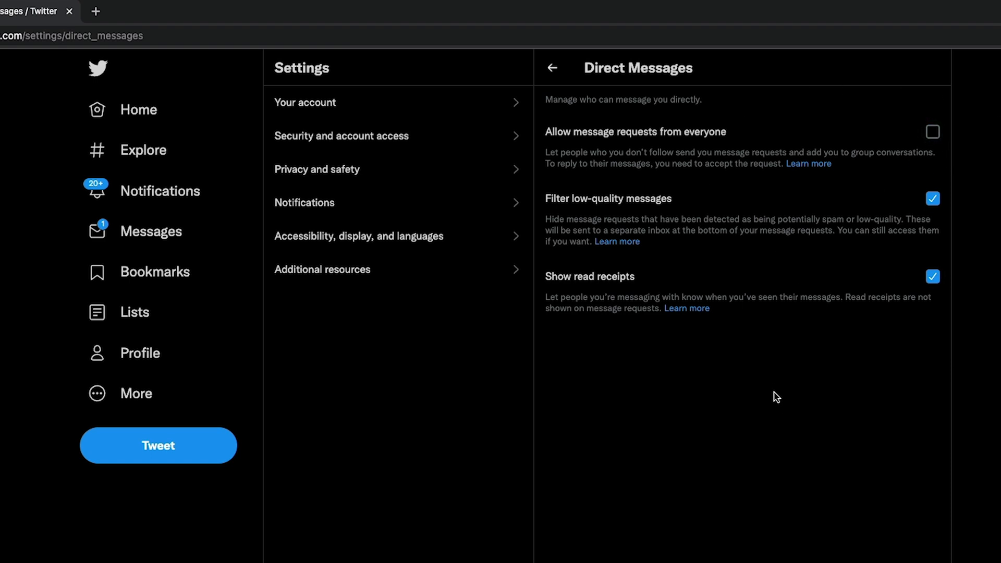
pyautogui.moveTo(771, 401)
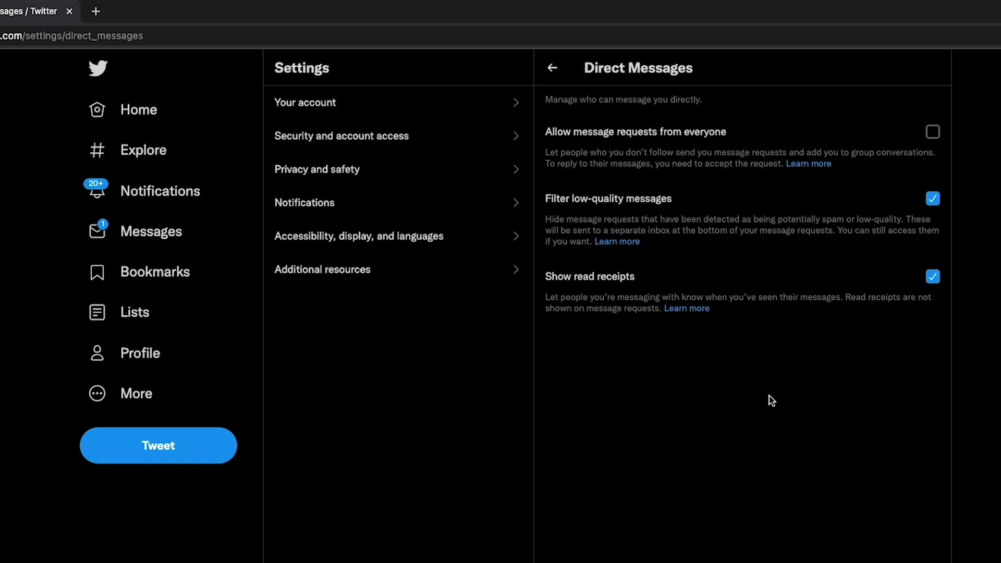
pyautogui.moveTo(936, 409)
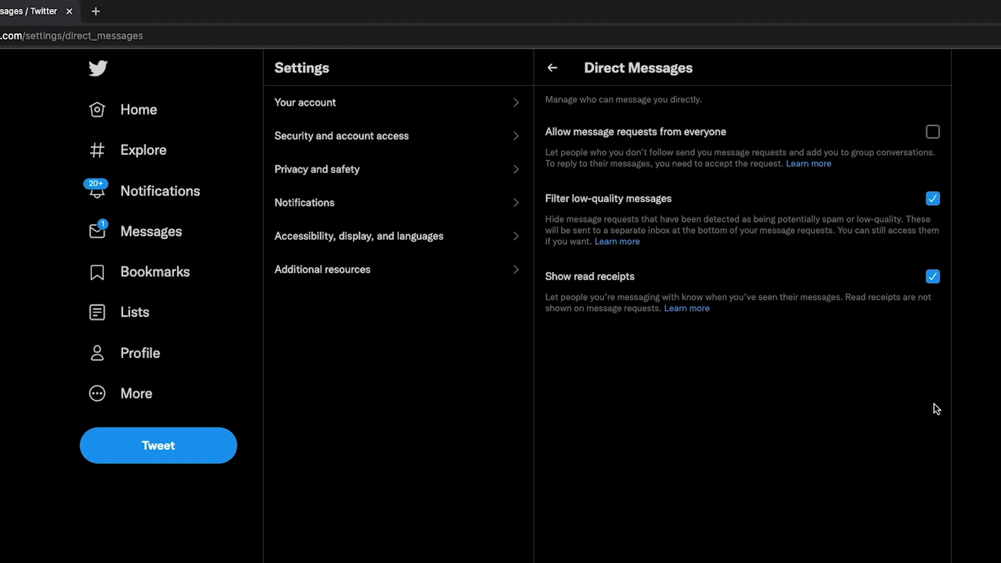
pyautogui.moveTo(599, 182)
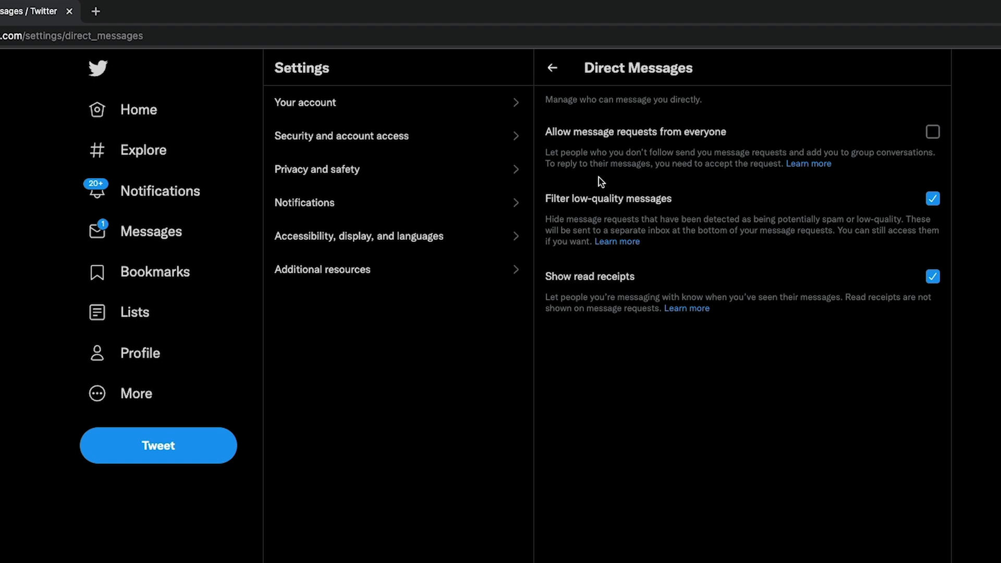
pyautogui.moveTo(634, 495)
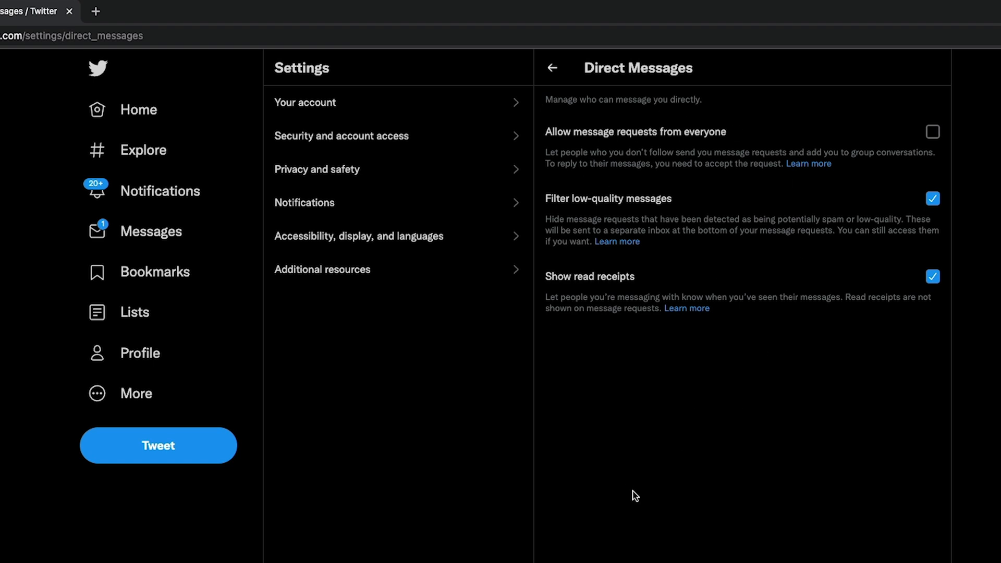
# In Discoverability and contacts, uncheck 'Let people who have your email address find you'
pyautogui.click(317, 169)
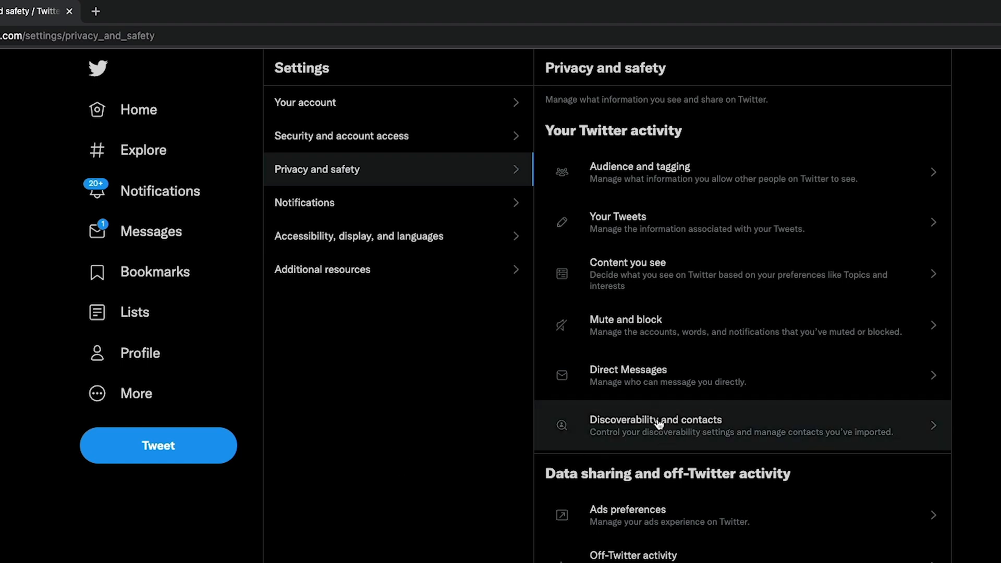
pyautogui.click(655, 426)
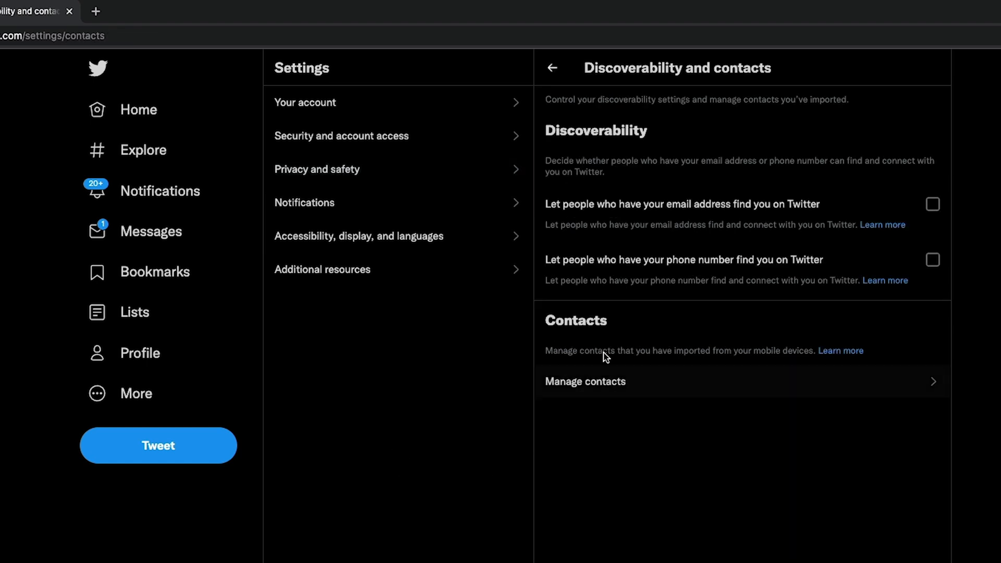
pyautogui.moveTo(486, 389)
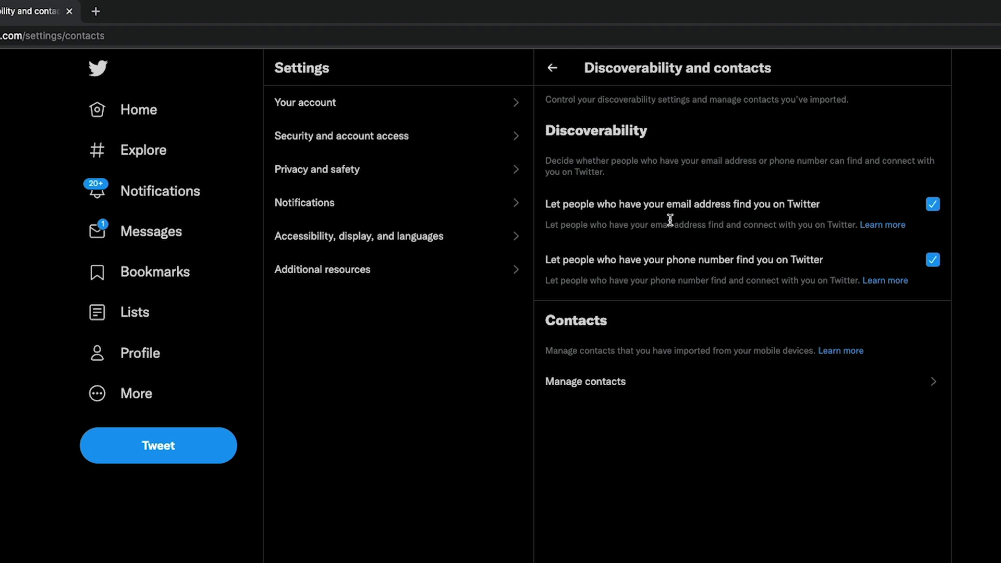
pyautogui.moveTo(814, 225)
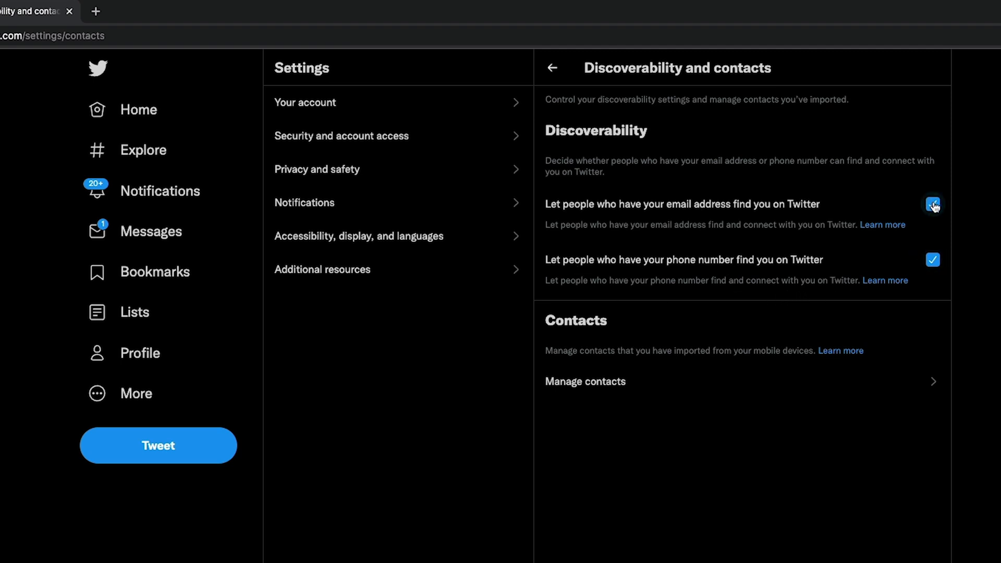
pyautogui.click(932, 204)
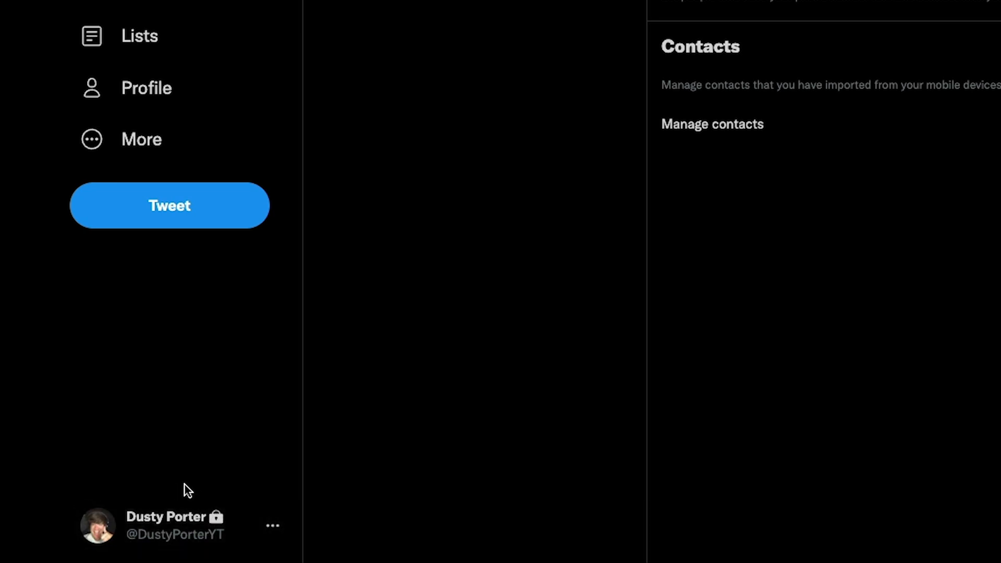
pyautogui.moveTo(239, 551)
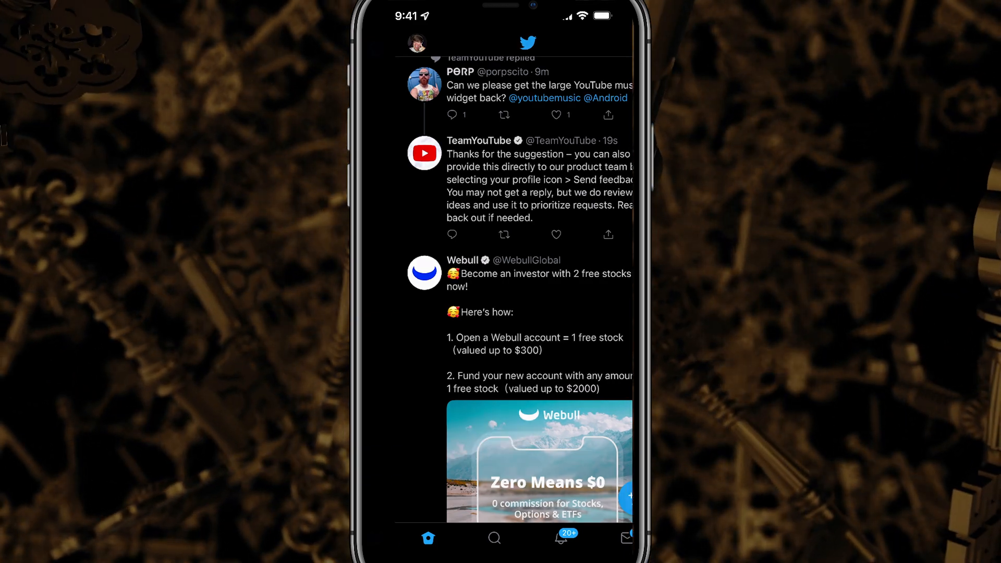
# Open Settings and privacy from the iPhone app's profile side menu
pyautogui.click(415, 42)
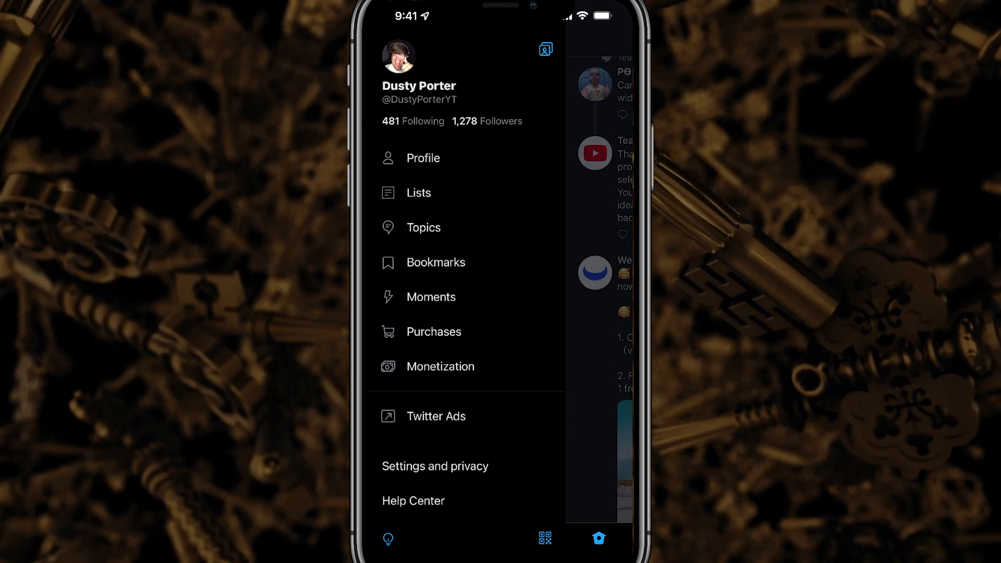
pyautogui.click(435, 466)
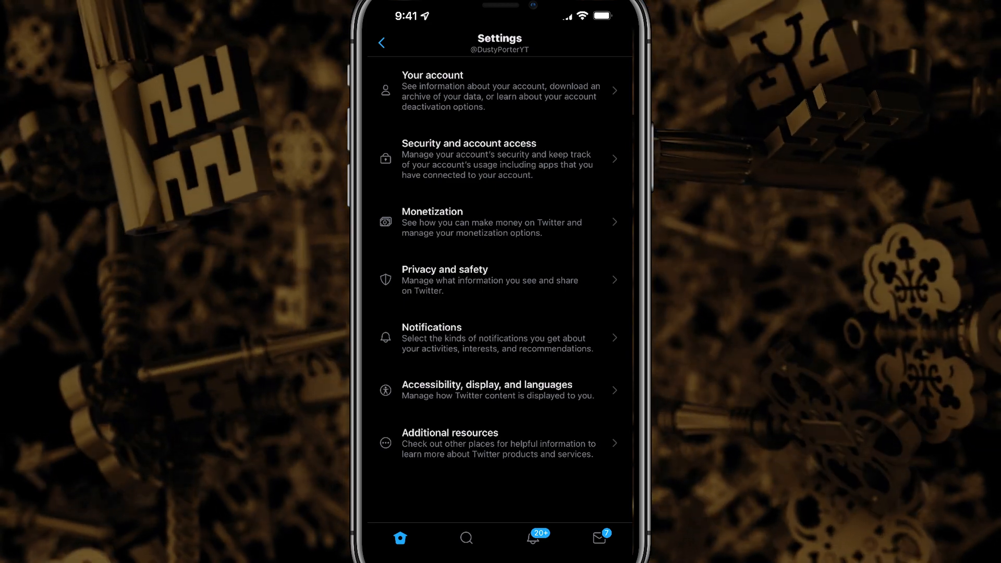
# In the iPhone app's Audience and tagging settings, turn on Protect your Tweets and turn off photo tagging
pyautogui.click(500, 279)
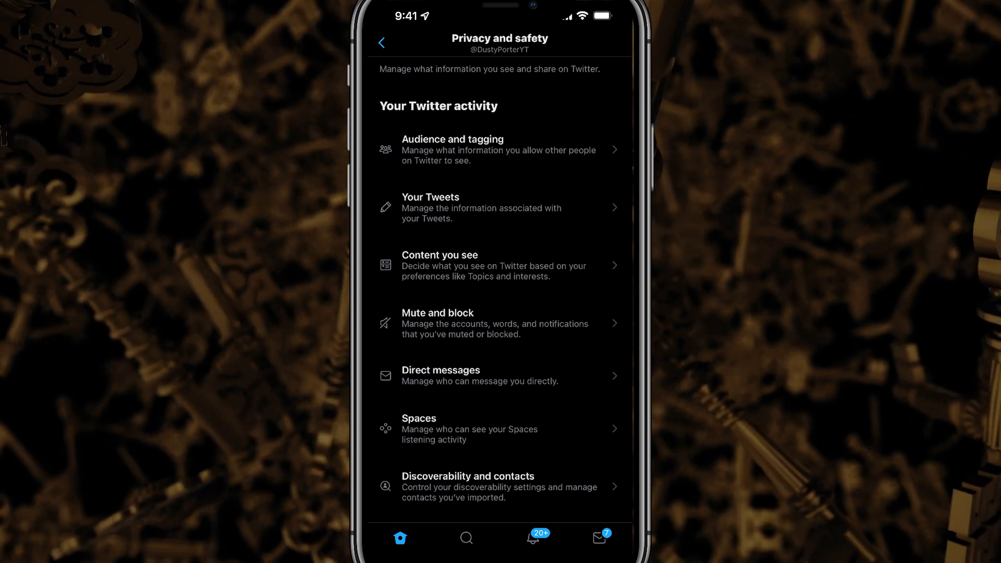
pyautogui.click(452, 150)
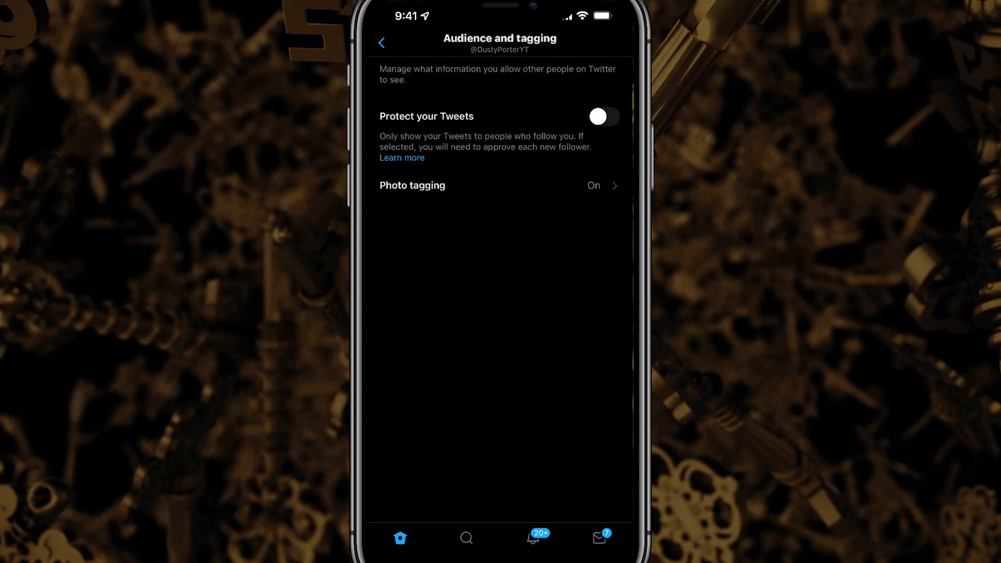
pyautogui.click(603, 116)
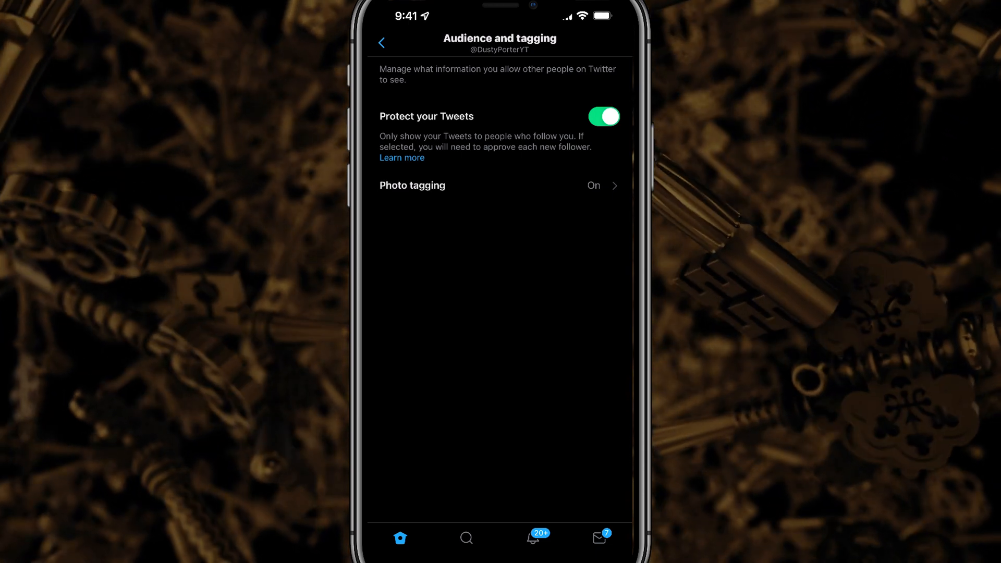
pyautogui.click(413, 185)
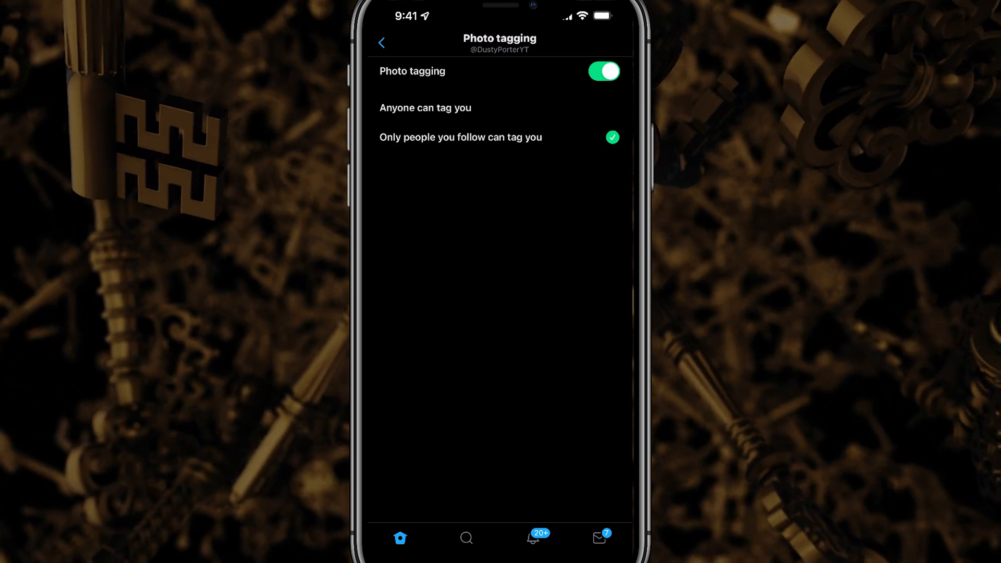
pyautogui.click(602, 72)
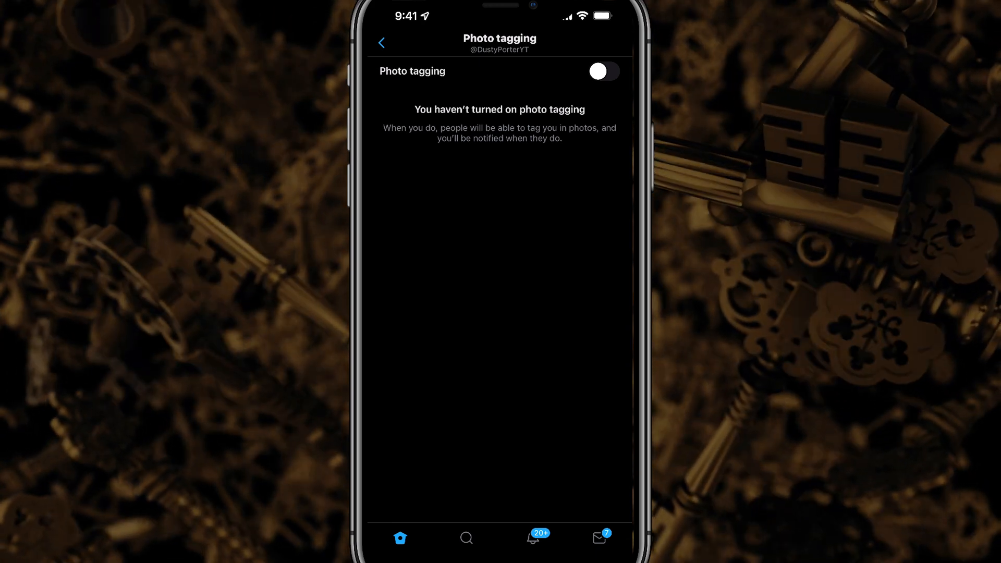
pyautogui.click(382, 42)
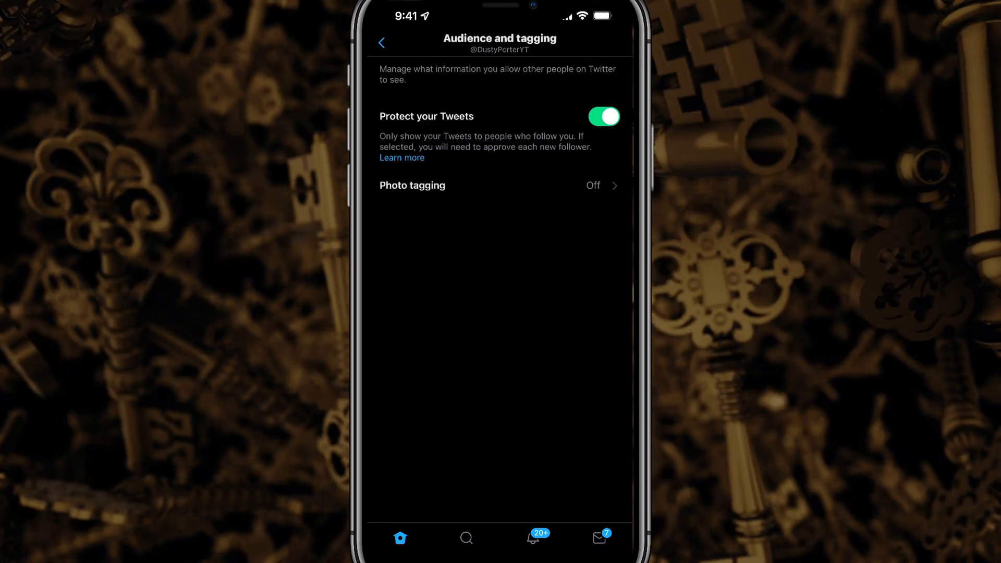
# Turn off message requests from everyone on iPhone, then open Discoverability and contacts
pyautogui.click(382, 42)
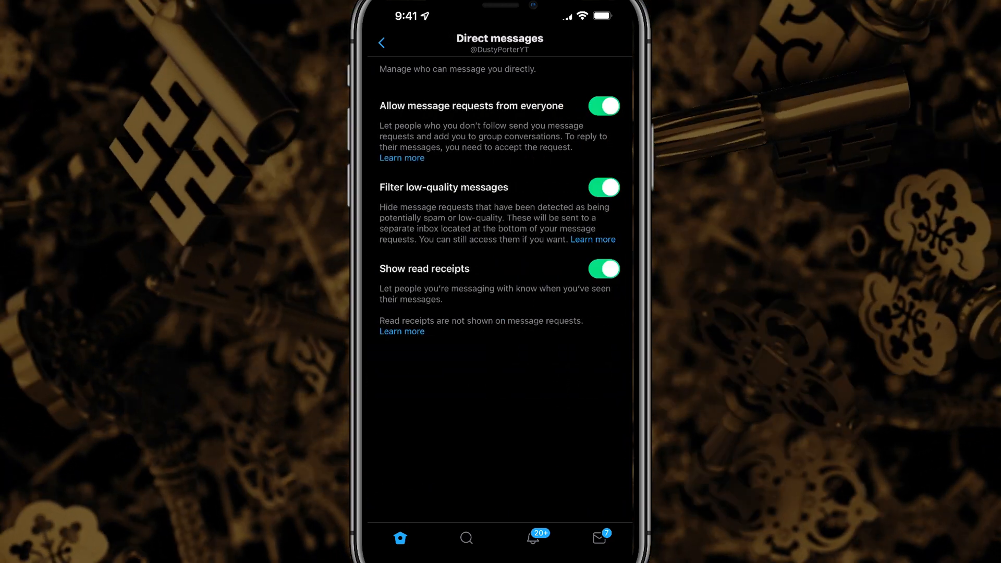
pyautogui.click(602, 105)
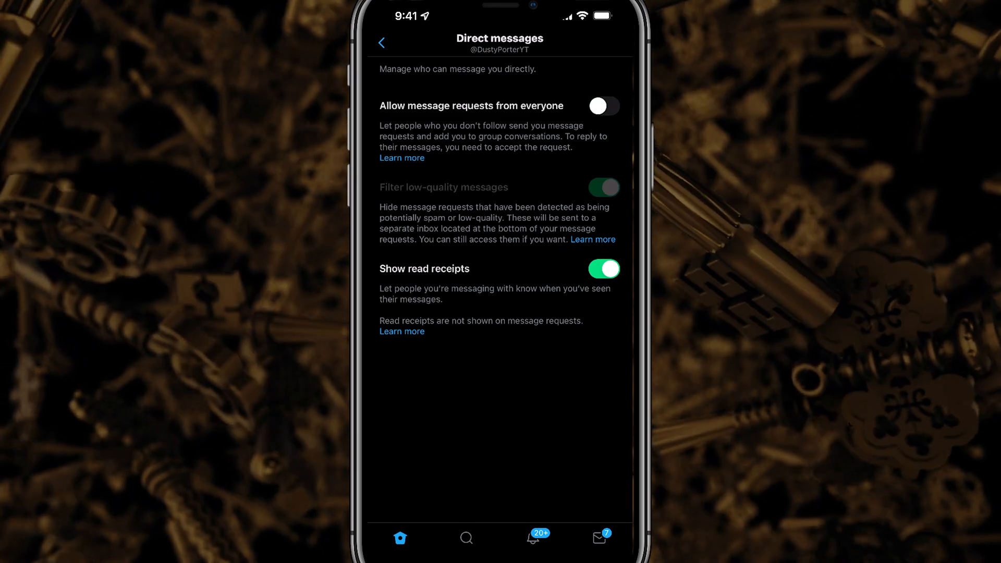
pyautogui.click(381, 43)
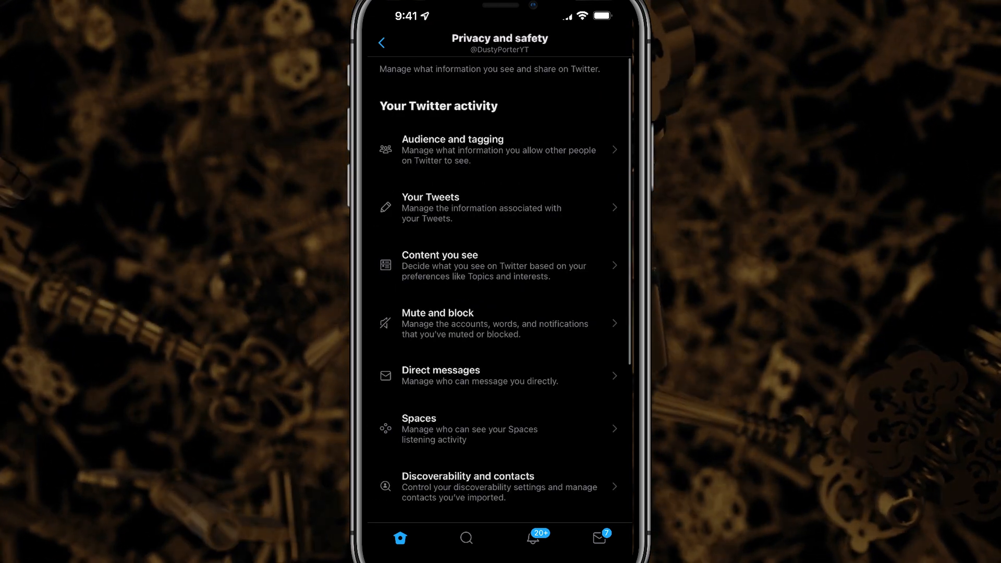
pyautogui.scroll(-3)
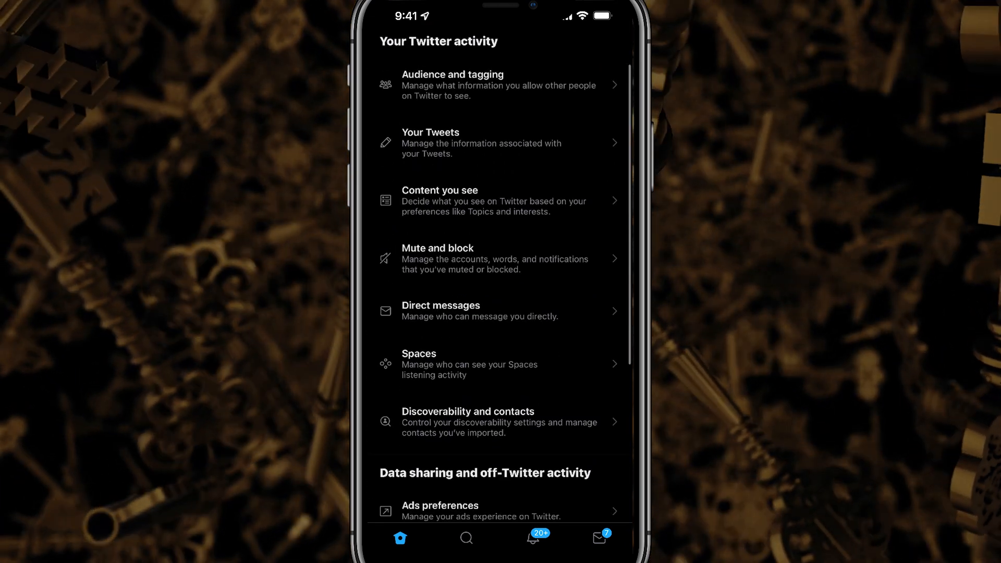
pyautogui.click(498, 421)
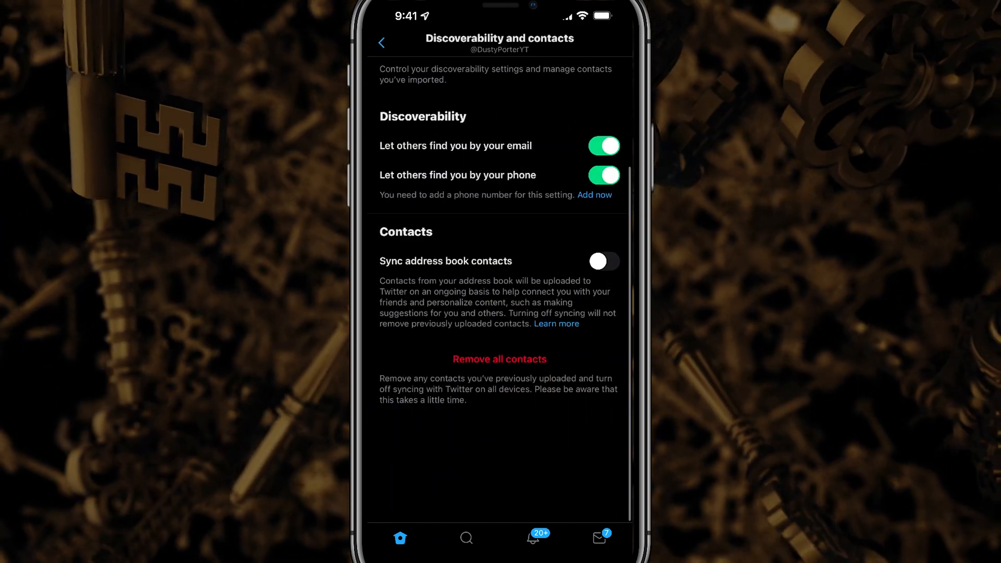